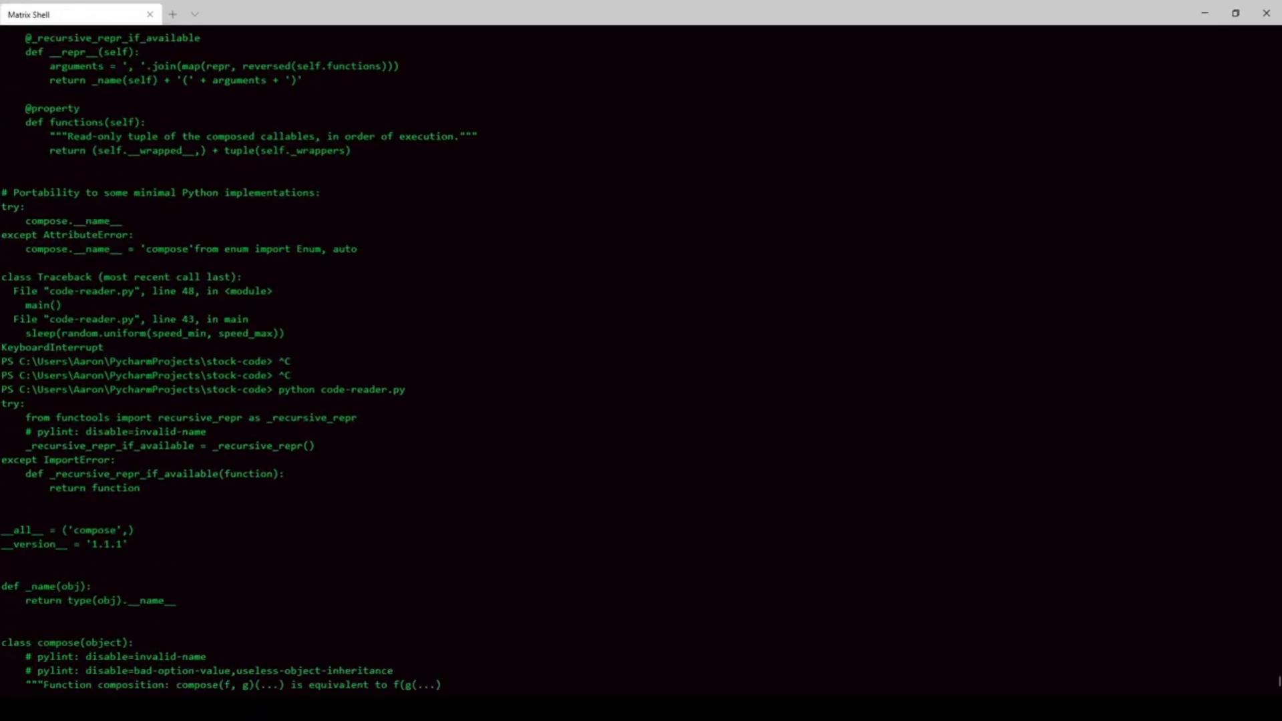
{"action": "scroll", "scroll_direction": "down", "scroll_amount": 3}
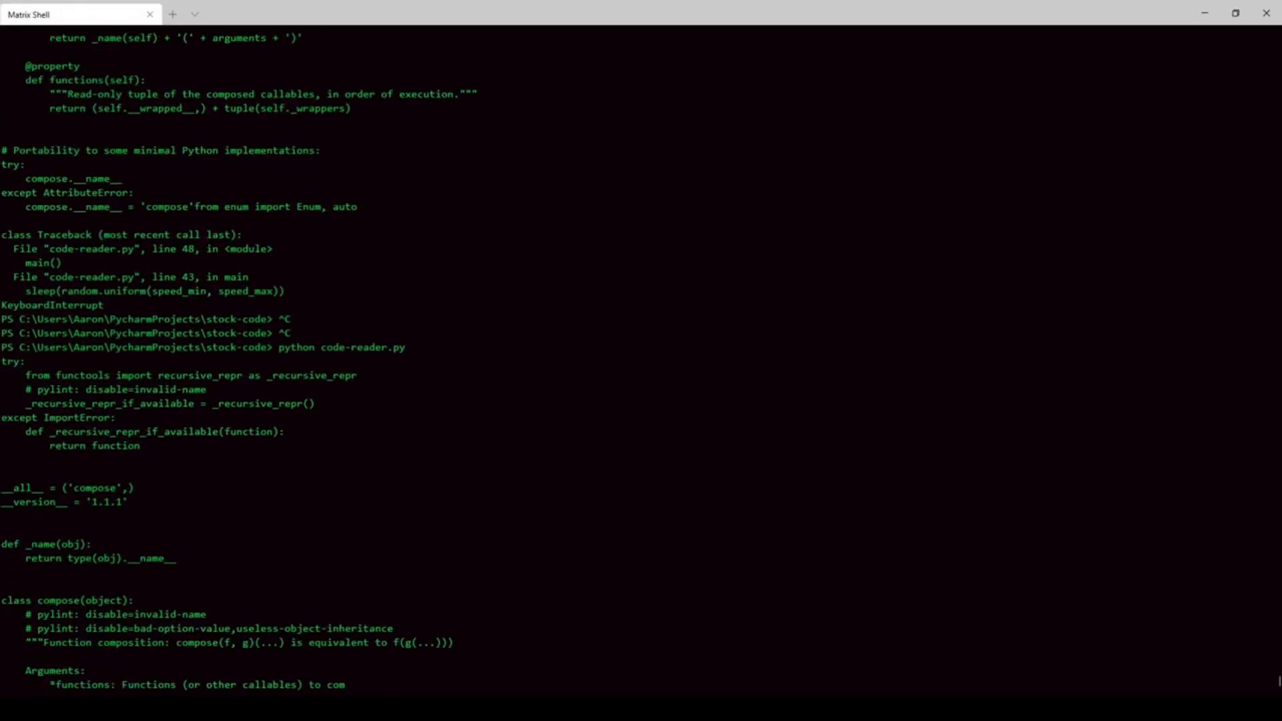